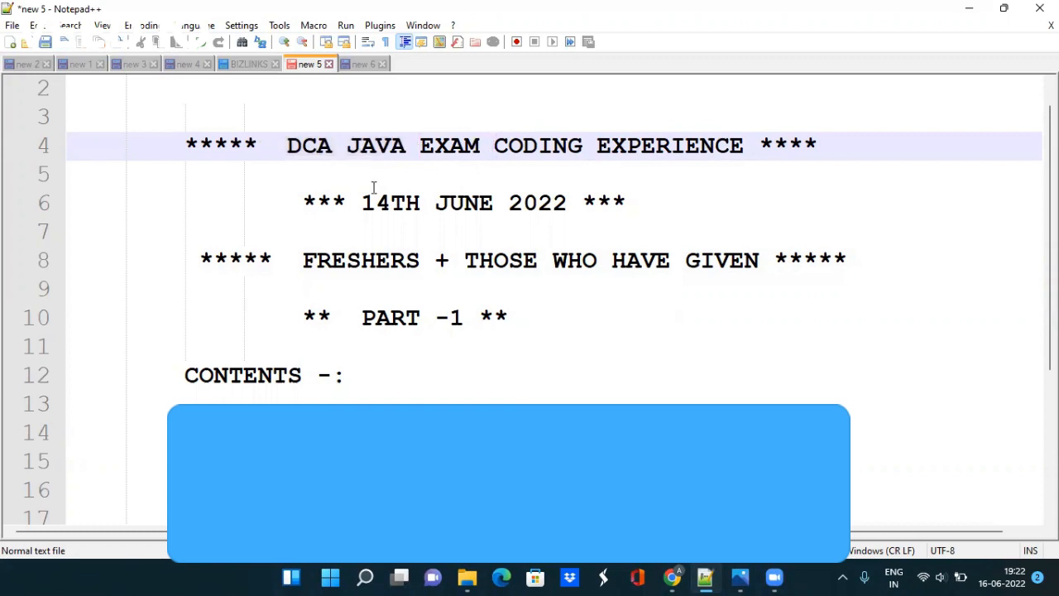
# - Review the exam notes, highlighting the word FRESHERS and other lines to point them out
pyautogui.click(361, 202)
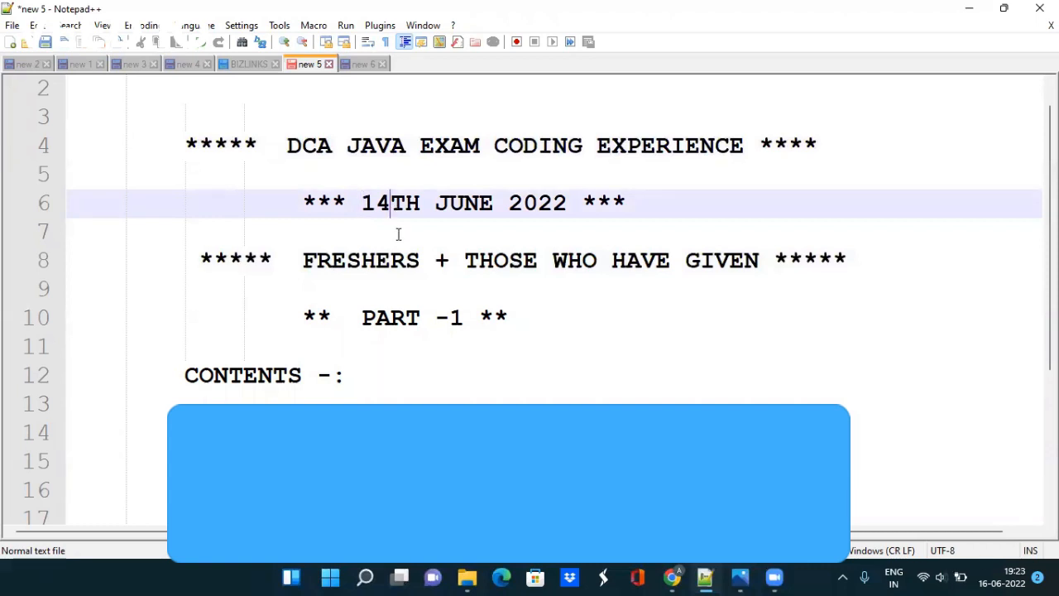
pyautogui.moveTo(472, 192)
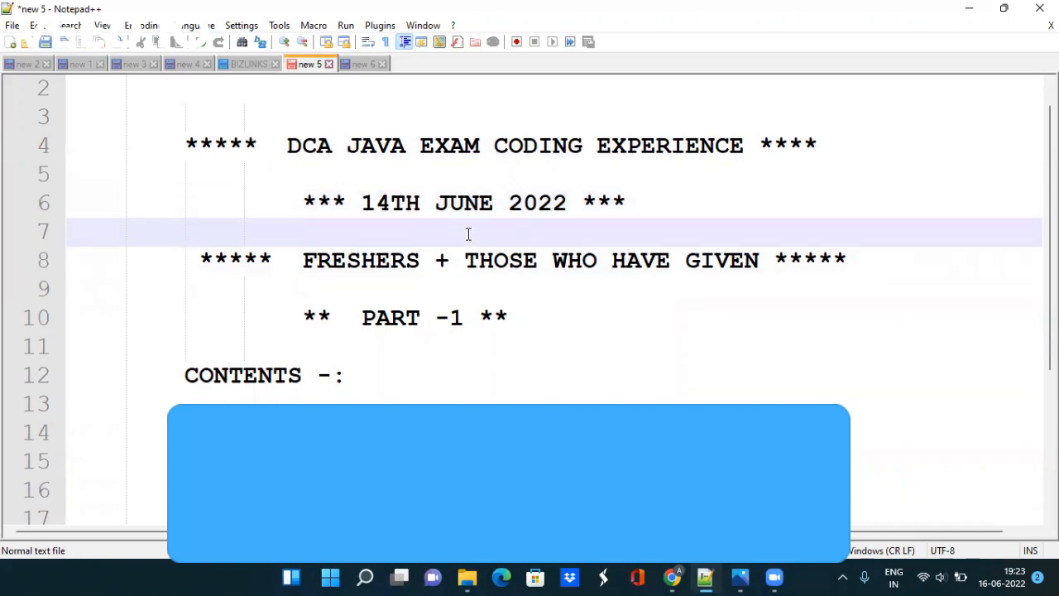
pyautogui.click(303, 231)
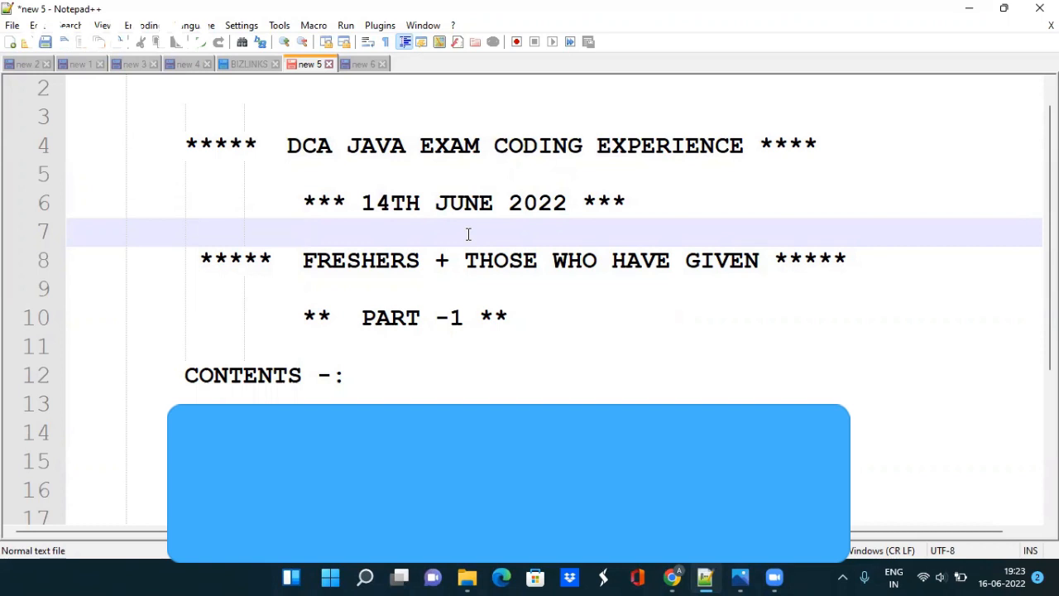
pyautogui.click(302, 260)
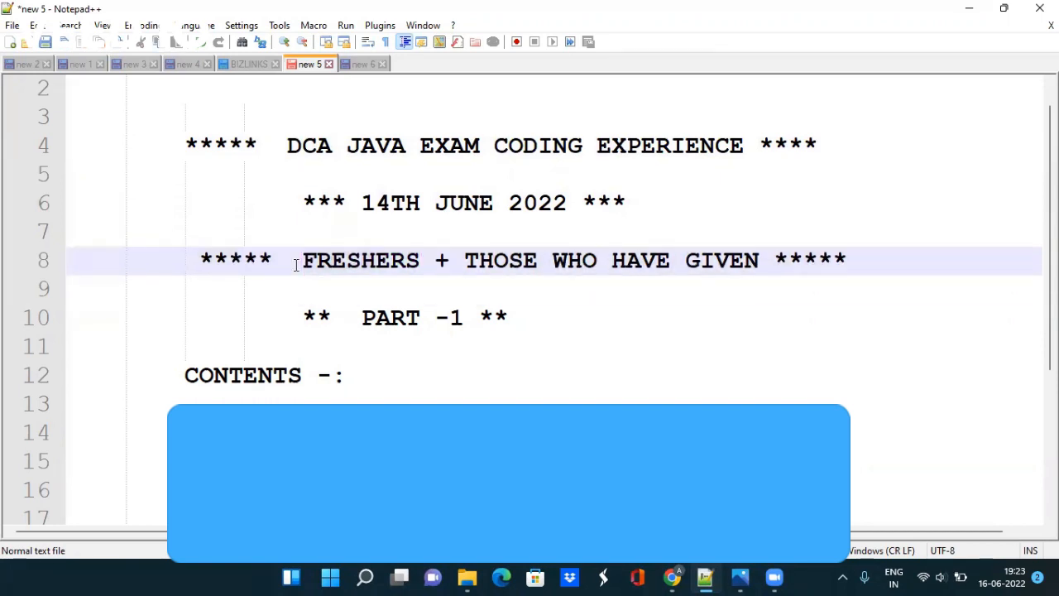
pyautogui.doubleClick(361, 259)
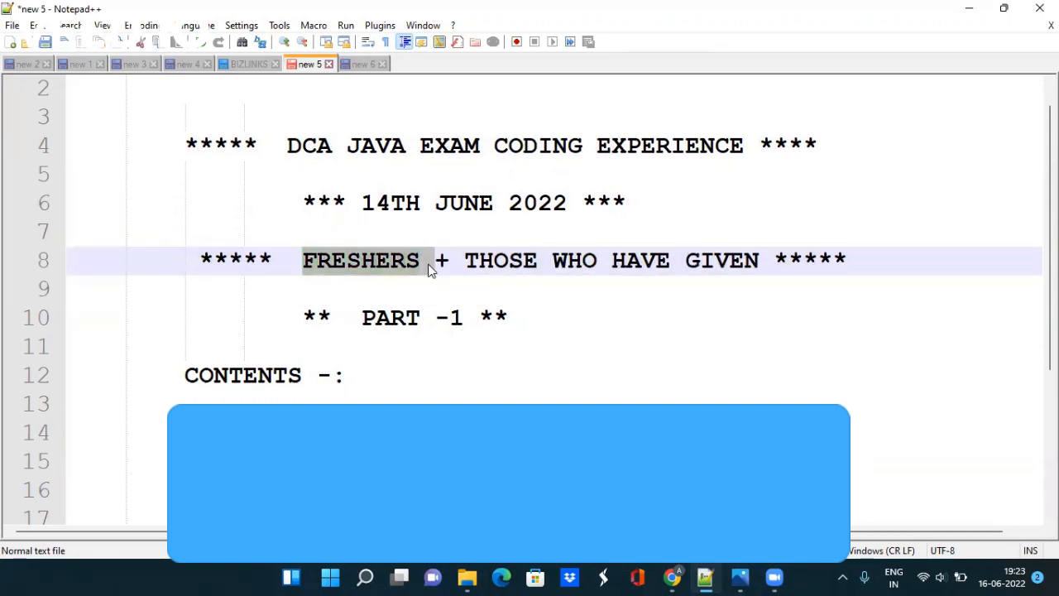
pyautogui.click(428, 262)
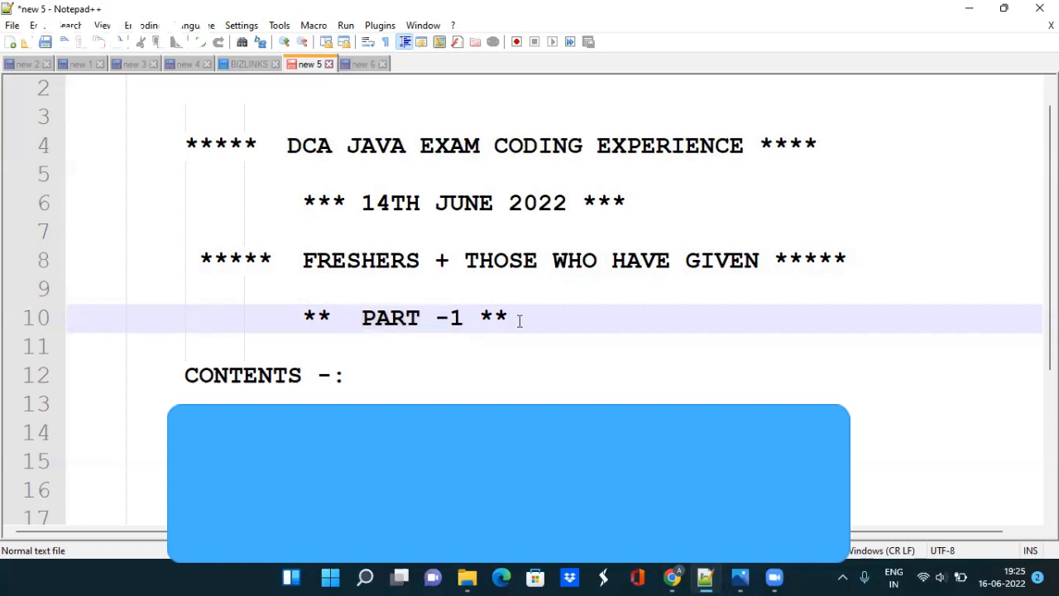
pyautogui.click(512, 317)
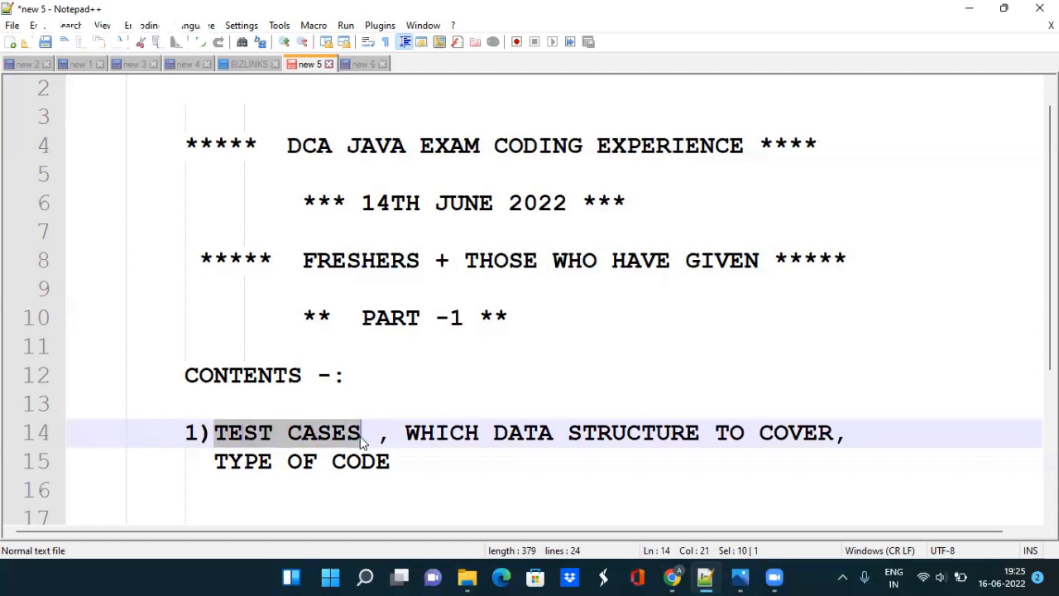
pyautogui.click(361, 432)
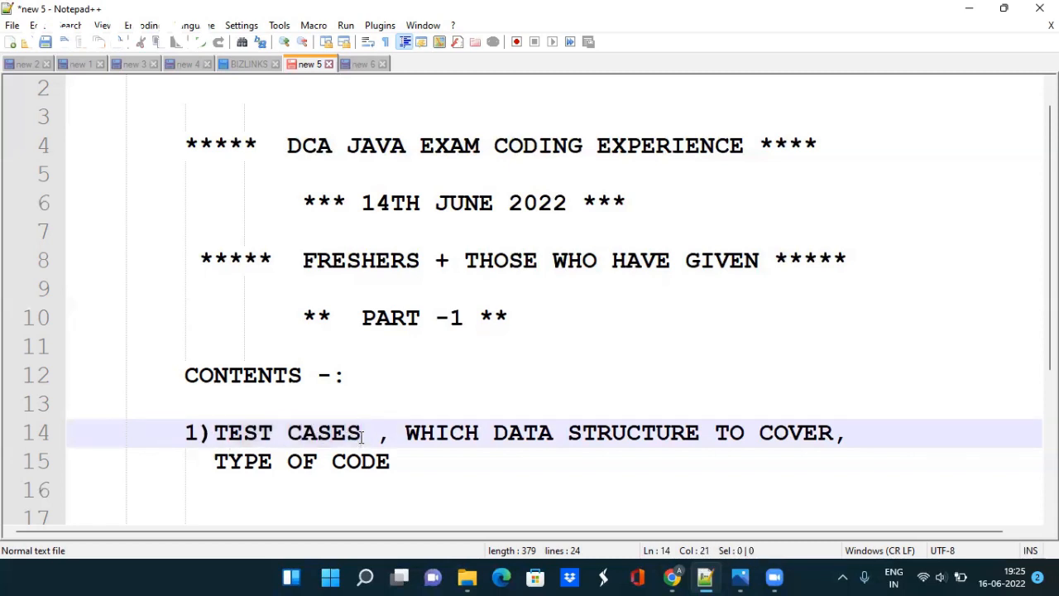
pyautogui.doubleClick(441, 432)
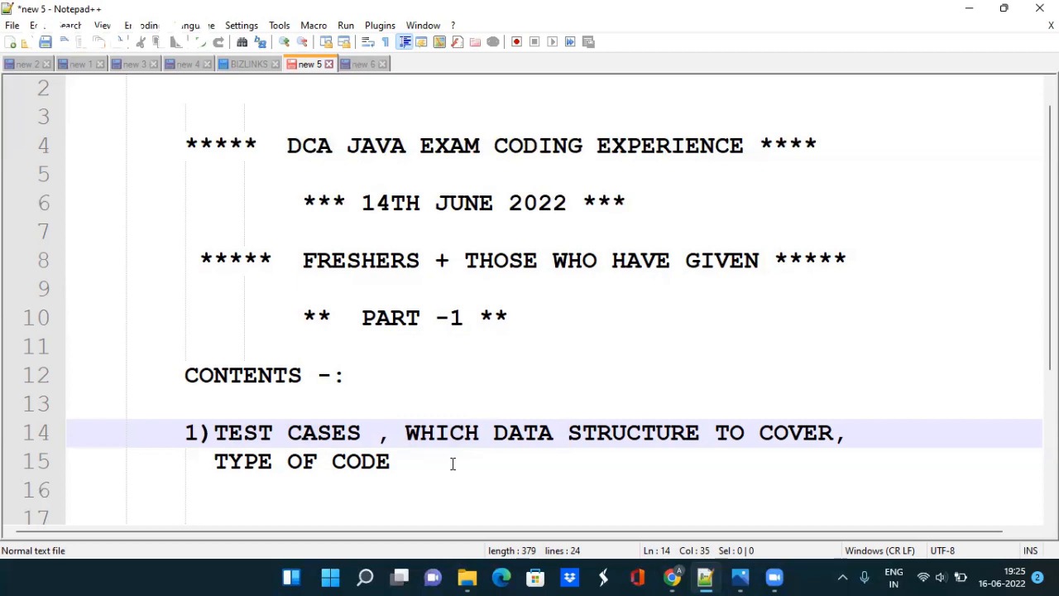
# - Switch to the 'new 6' tab and complete line 6 as '2 CODES 1 code easy'
pyautogui.click(361, 63)
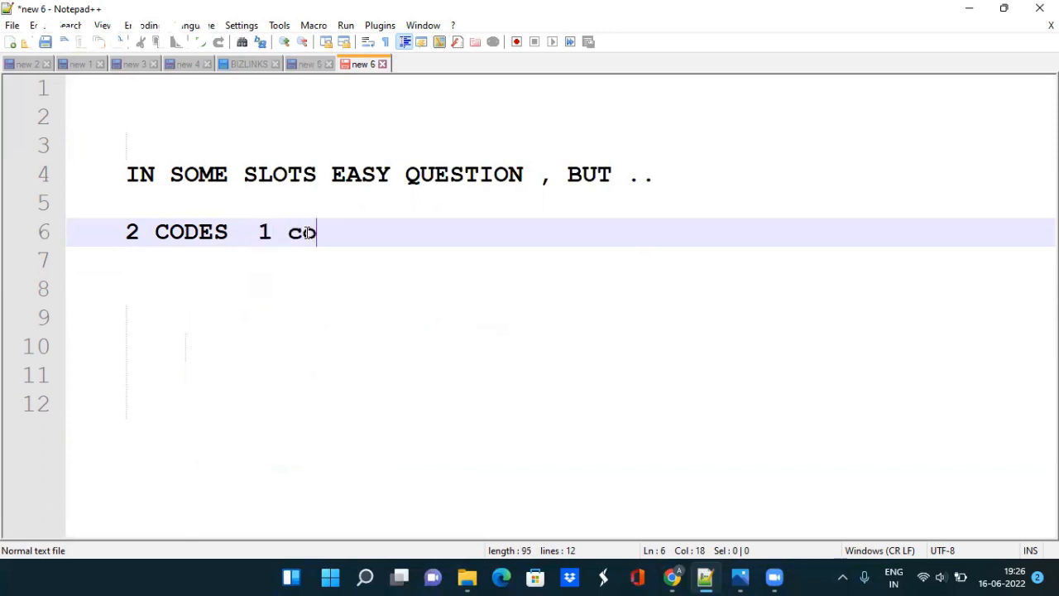
pyautogui.write('de easy')
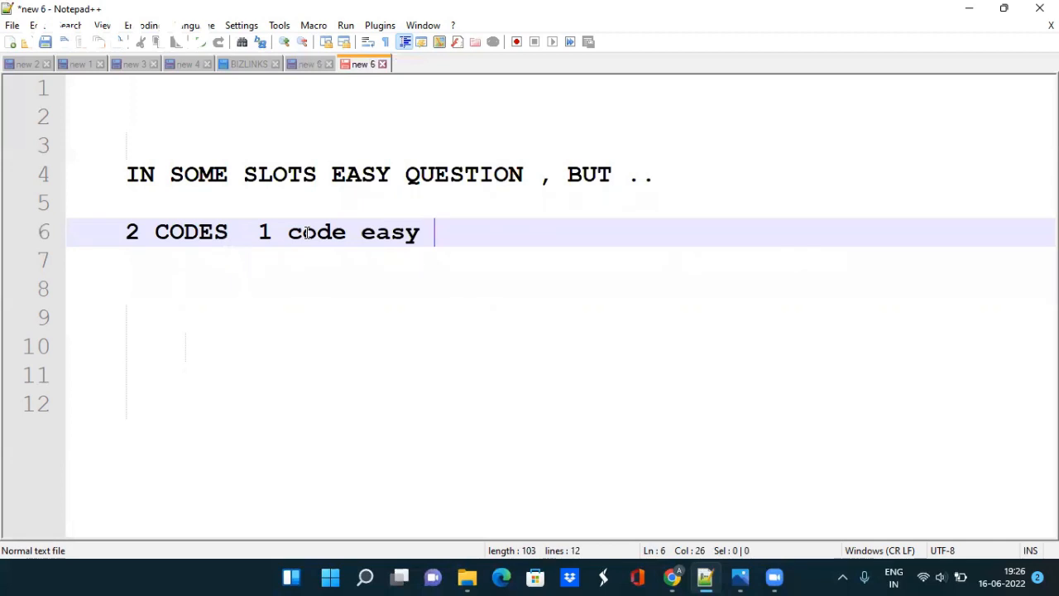
pyautogui.click(126, 176)
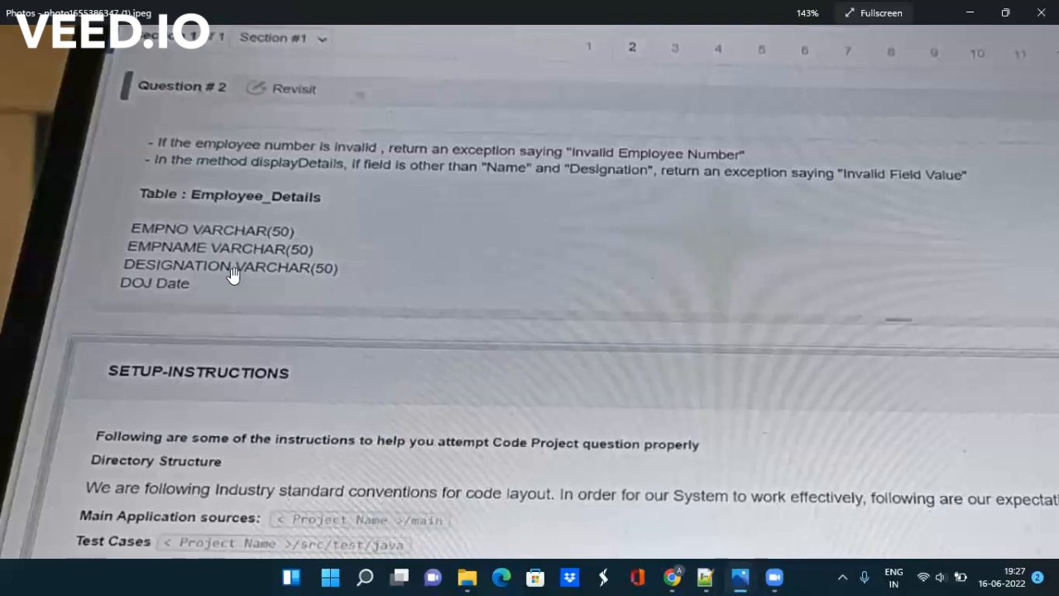
pyautogui.moveTo(166, 255)
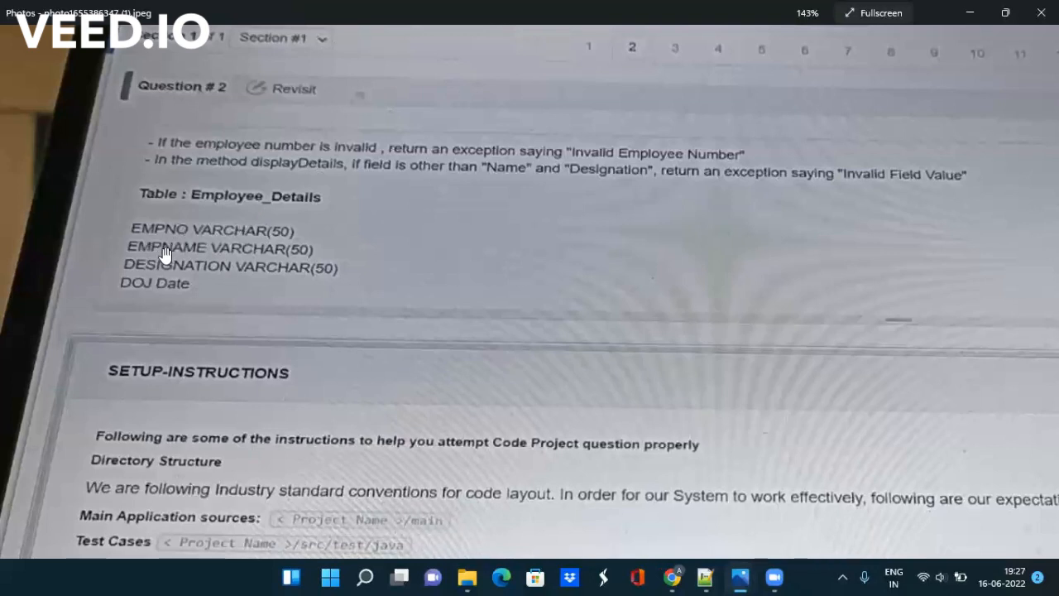
pyautogui.moveTo(136, 289)
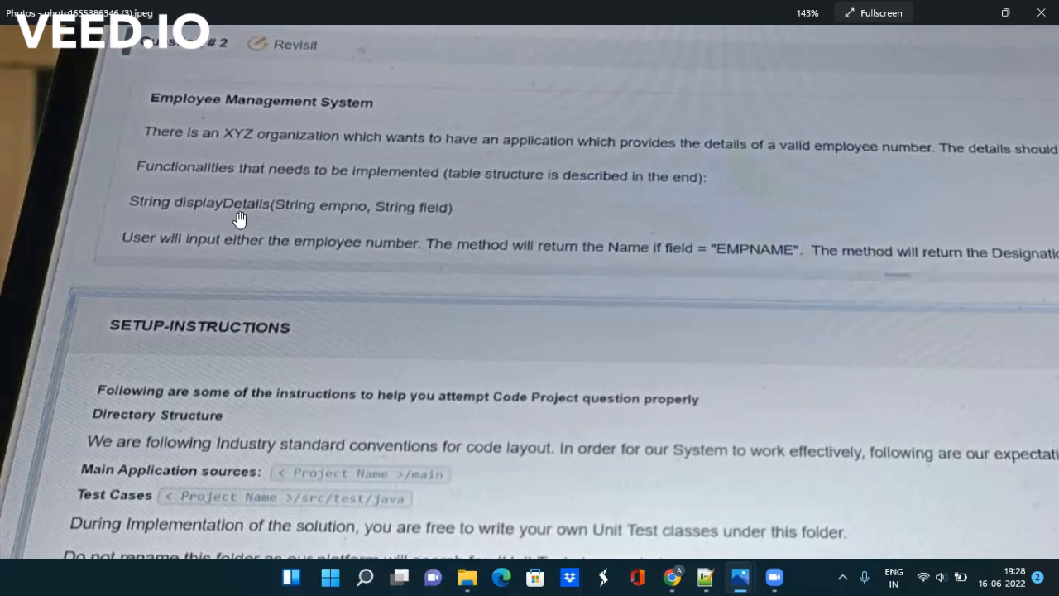
pyautogui.moveTo(308, 217)
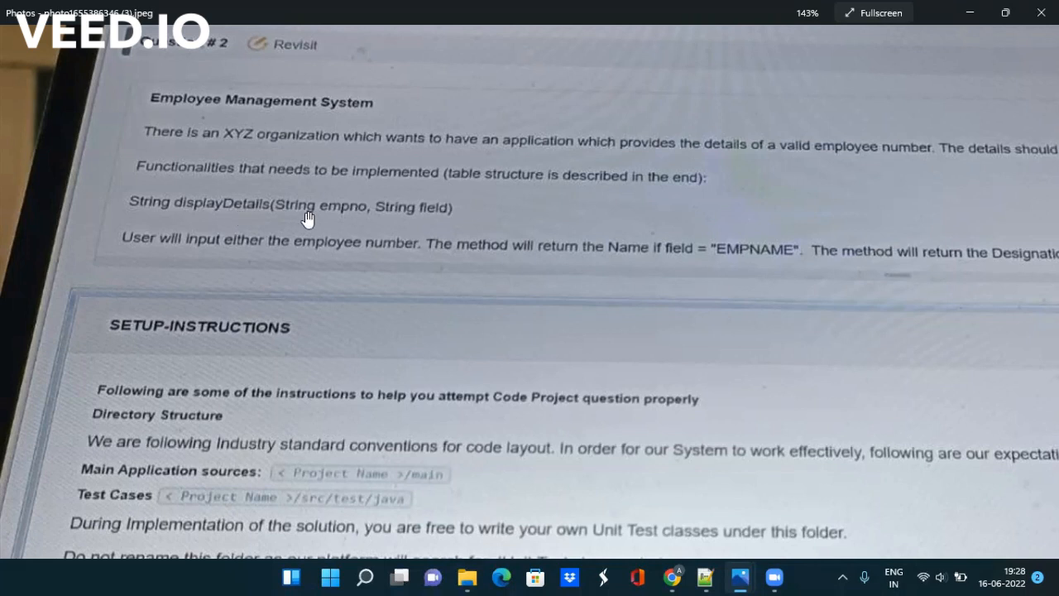
pyautogui.moveTo(439, 217)
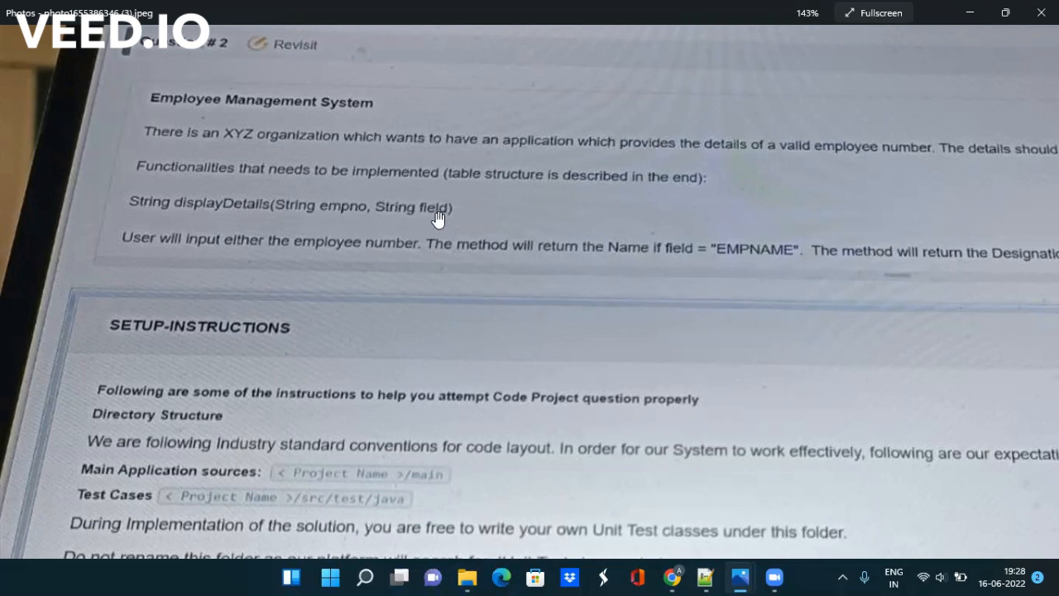
pyautogui.moveTo(383, 168)
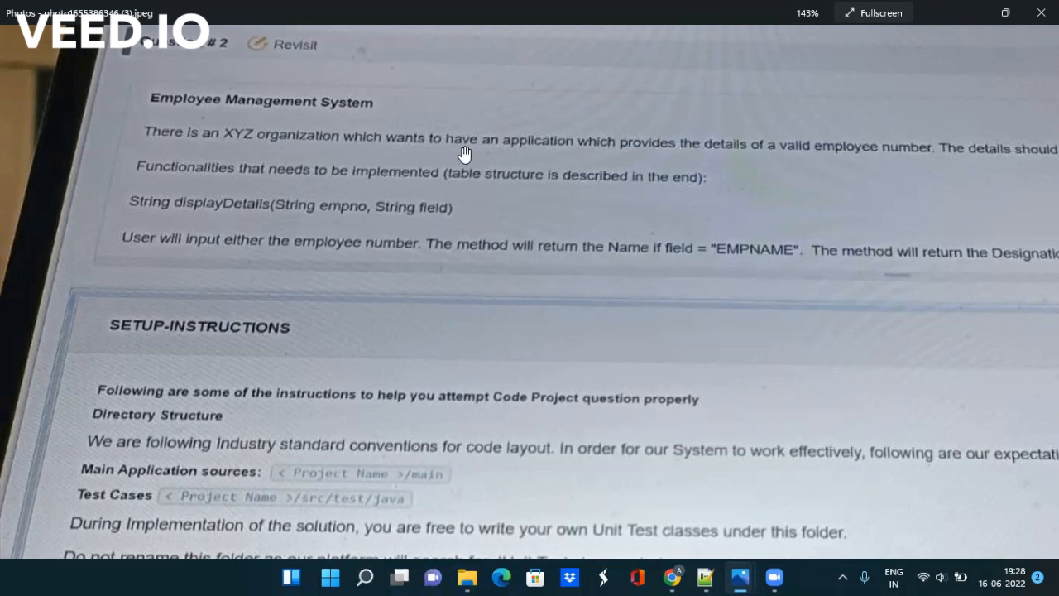
pyautogui.moveTo(519, 156)
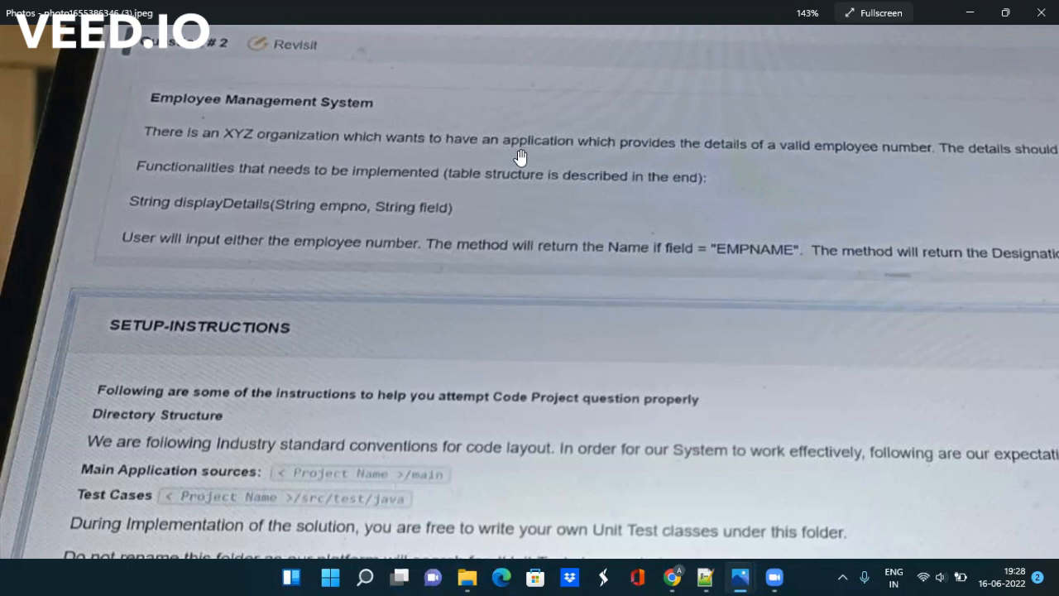
pyautogui.moveTo(736, 159)
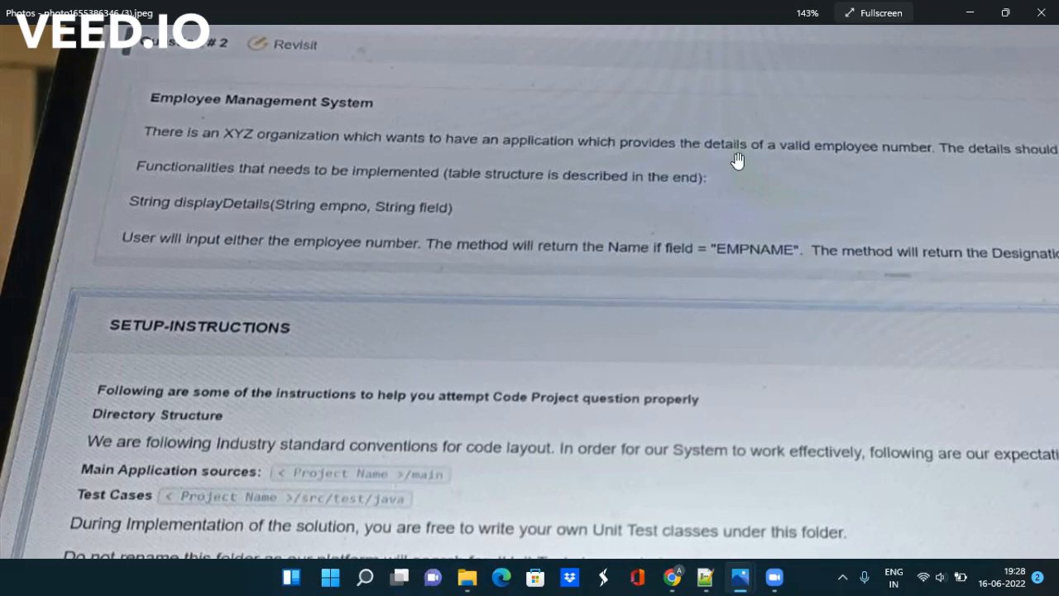
pyautogui.moveTo(679, 219)
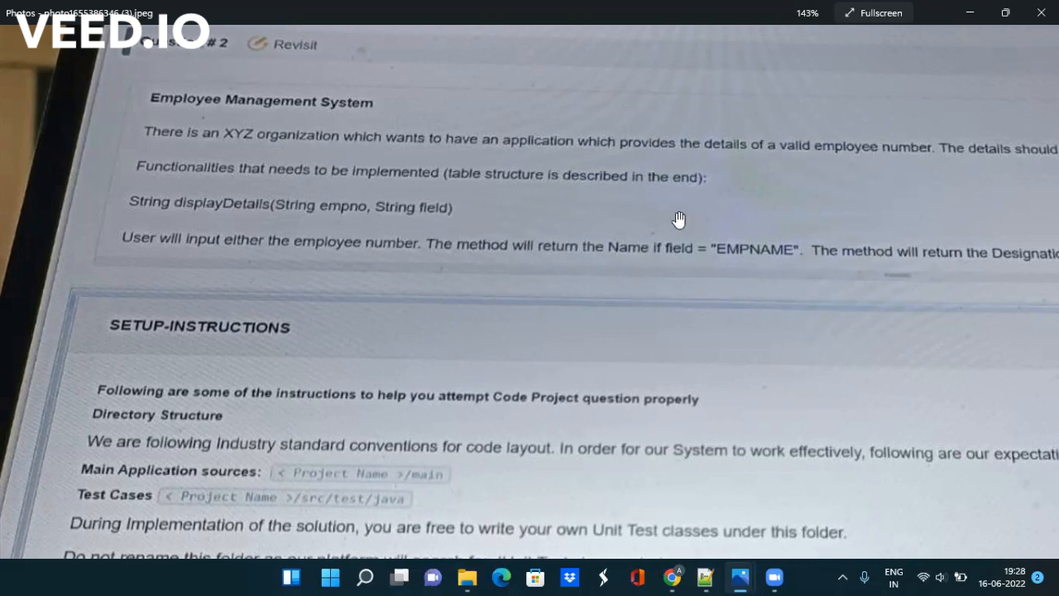
pyautogui.moveTo(344, 212)
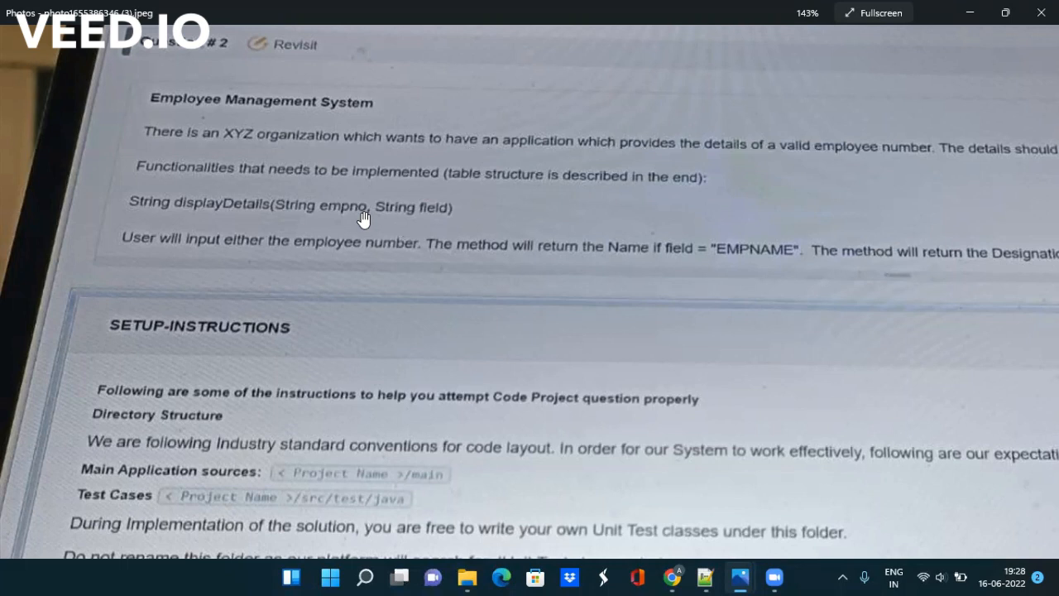
pyautogui.moveTo(503, 225)
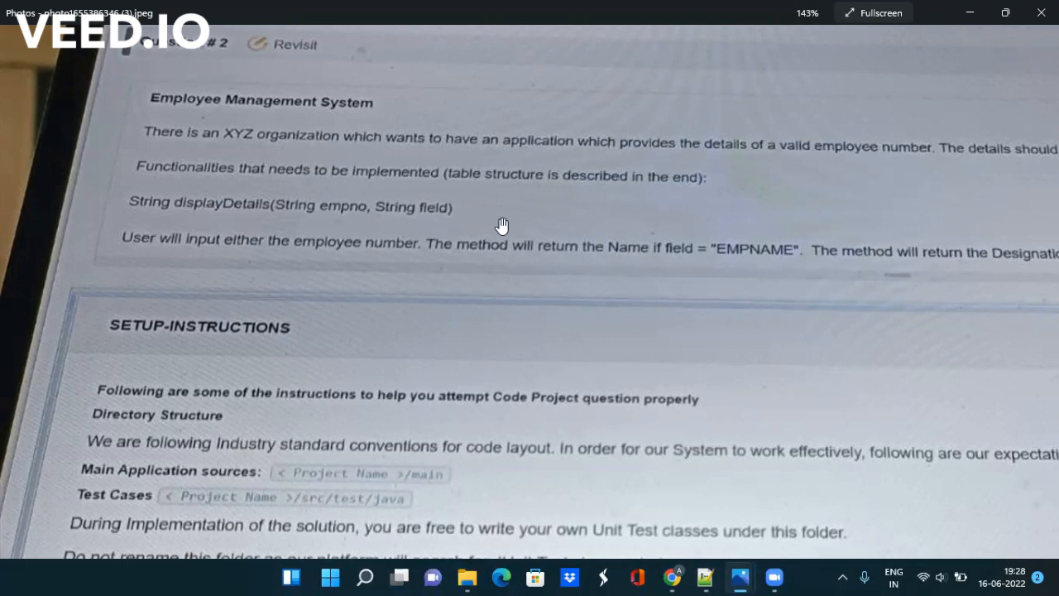
pyautogui.moveTo(533, 228)
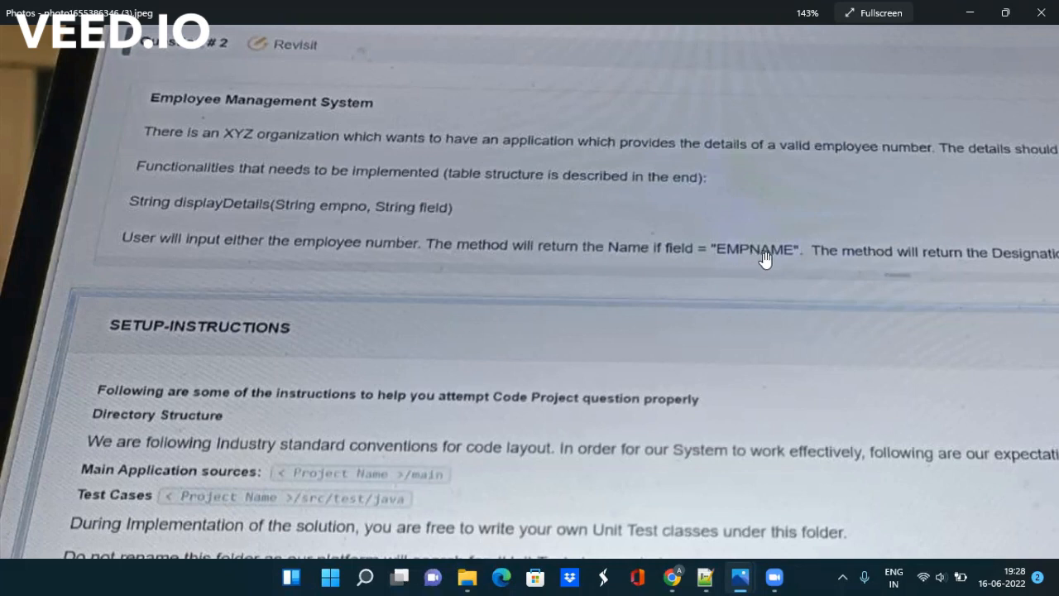
pyautogui.moveTo(708, 271)
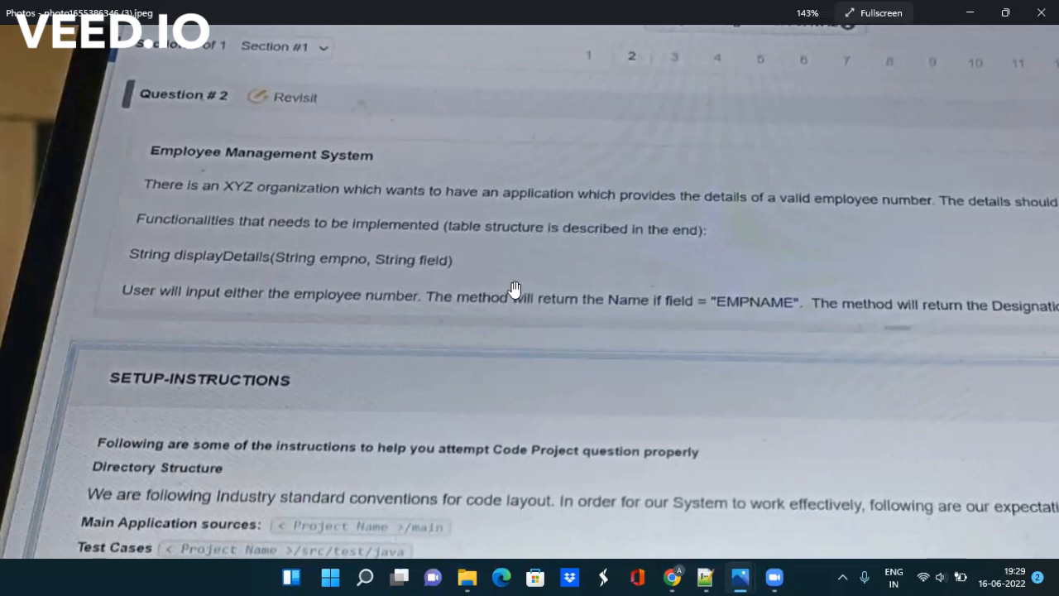
pyautogui.moveTo(629, 291)
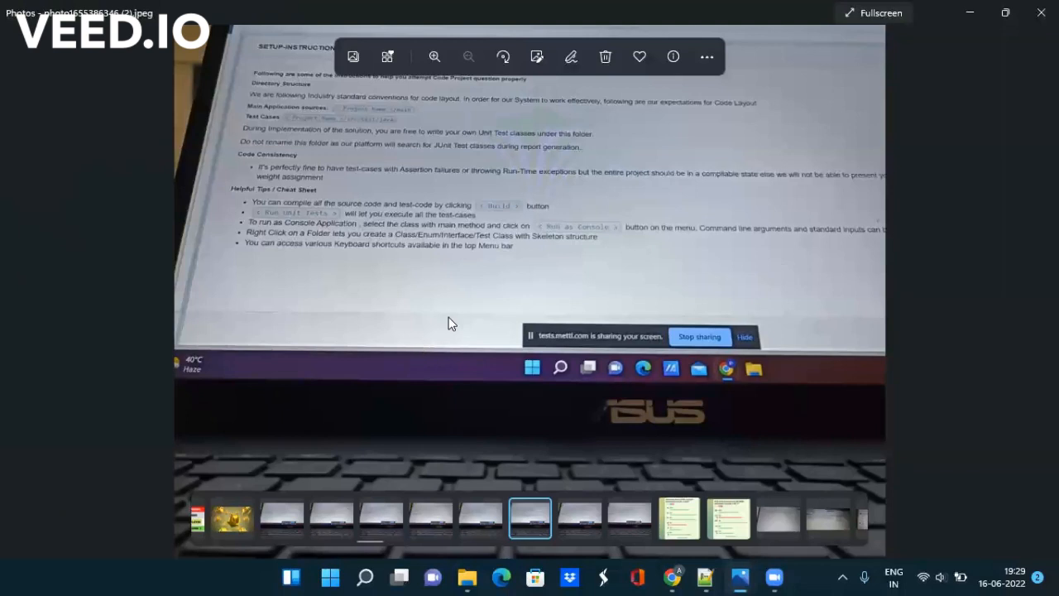
# - Zoom the setup-instructions photo until the Helpful Tips text is readable
pyautogui.click(433, 56)
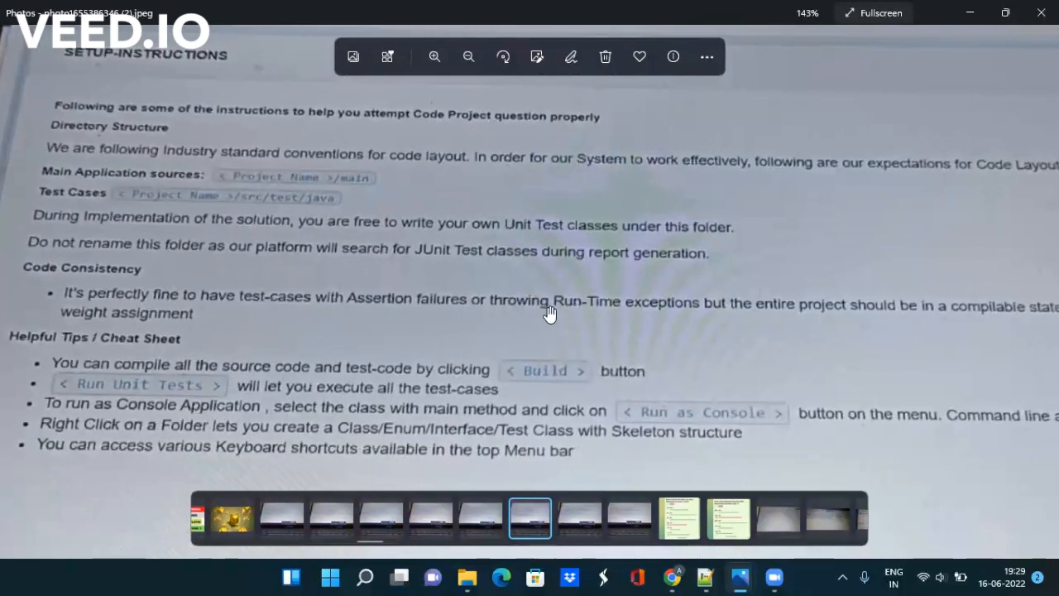
pyautogui.moveTo(652, 332)
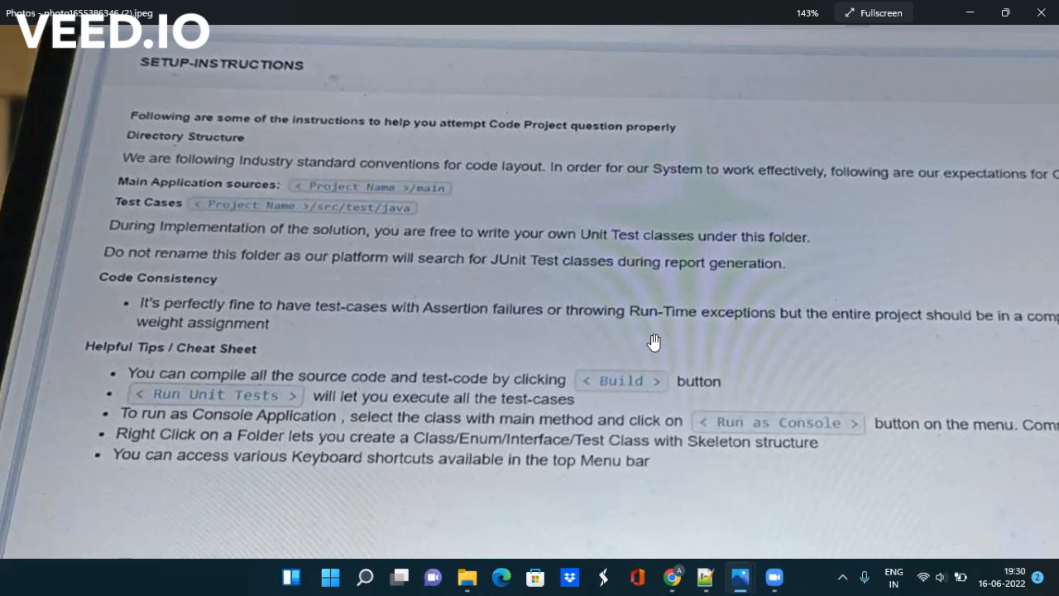
pyautogui.moveTo(556, 324)
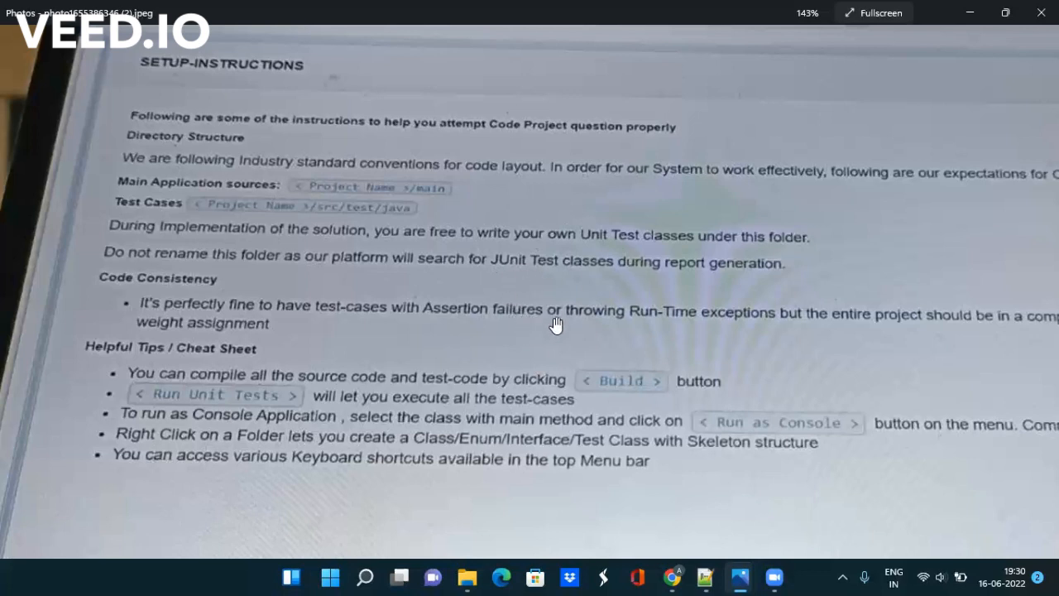
pyautogui.moveTo(622, 316)
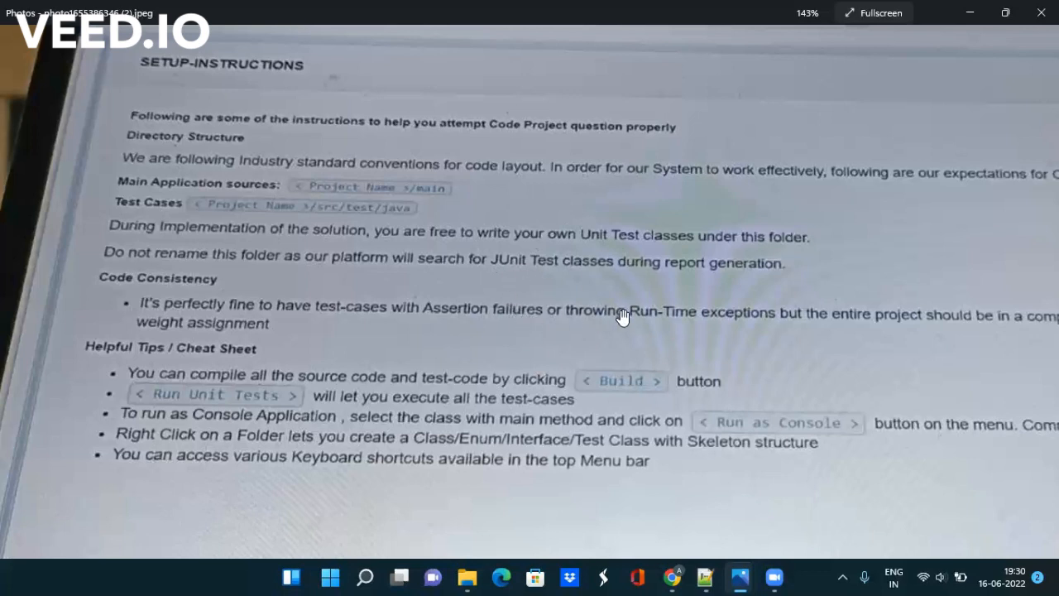